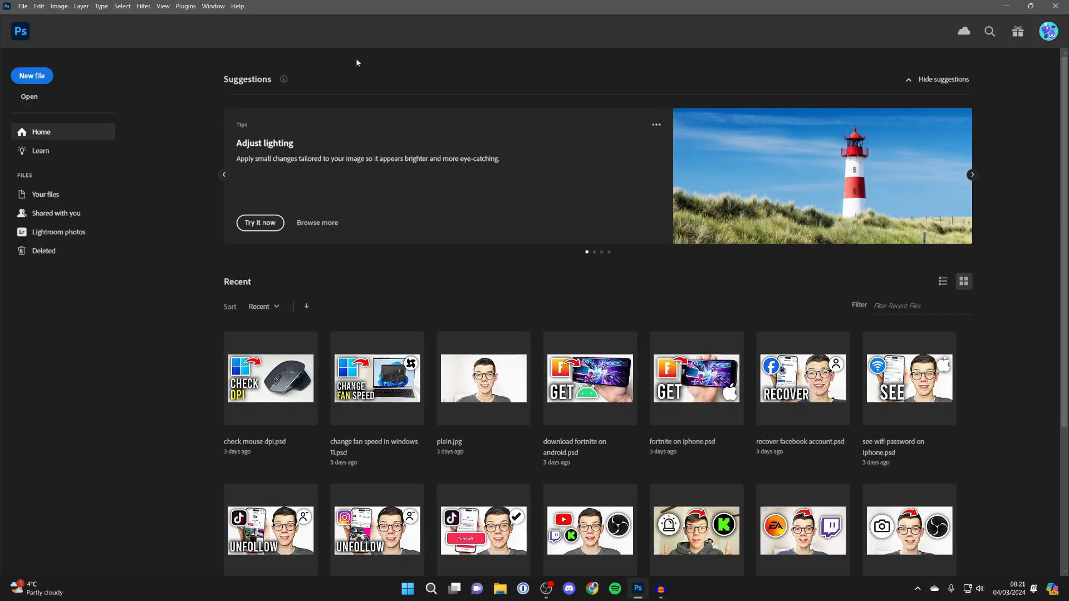
{"action": "mouse_move", "coordinate": [340, 71]}
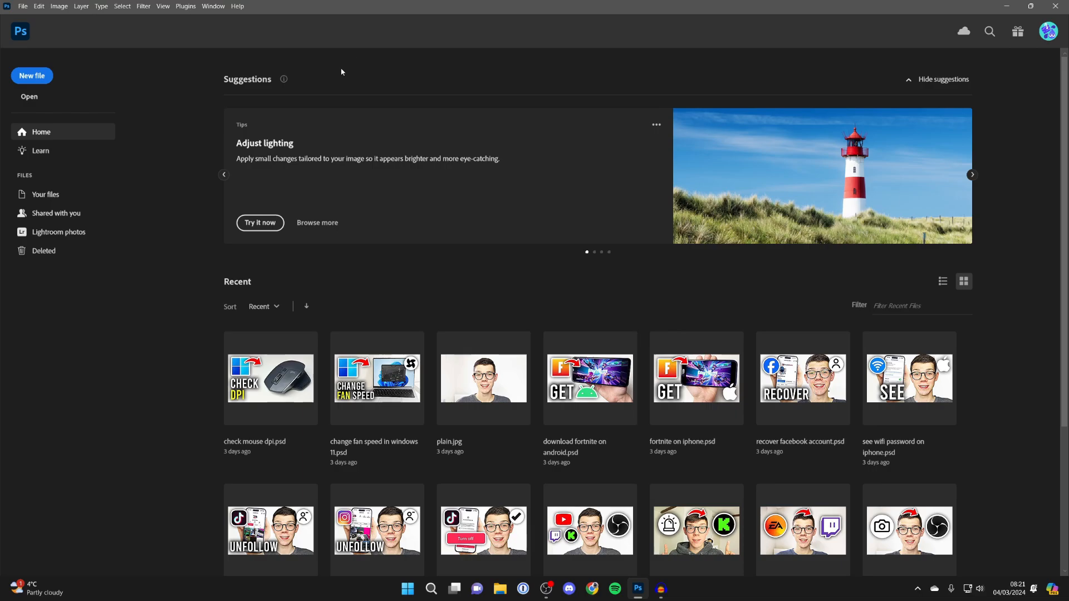
Bring up the File menu to reach the Automate commands
{"action": "left_click", "coordinate": [23, 7]}
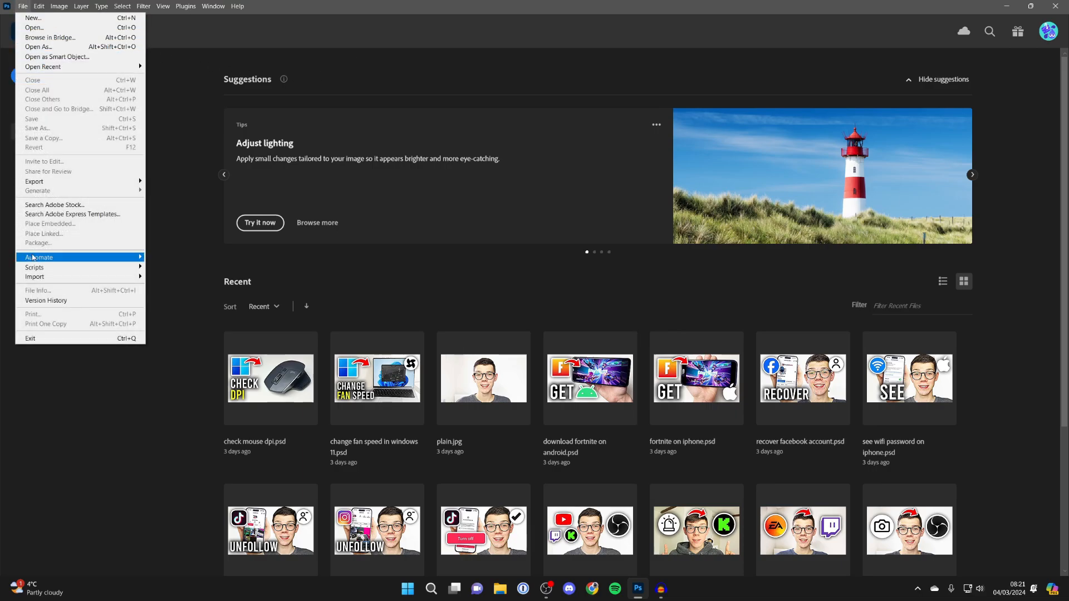
{"action": "mouse_move", "coordinate": [39, 257]}
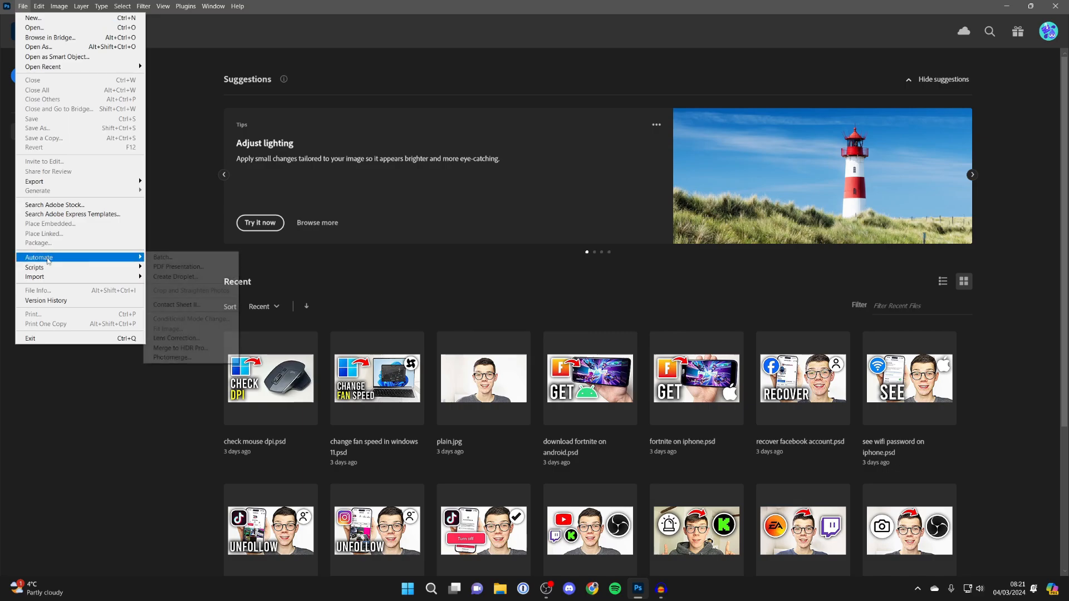
{"action": "mouse_move", "coordinate": [175, 305]}
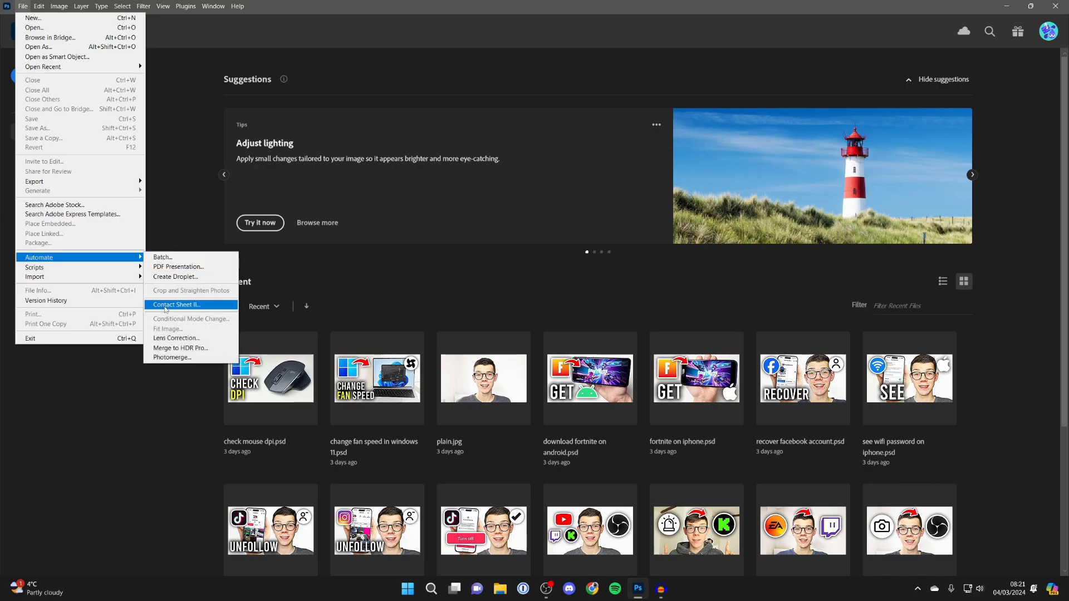
Launch Contact Sheet II and set its image source to Folder
{"action": "left_click", "coordinate": [177, 305]}
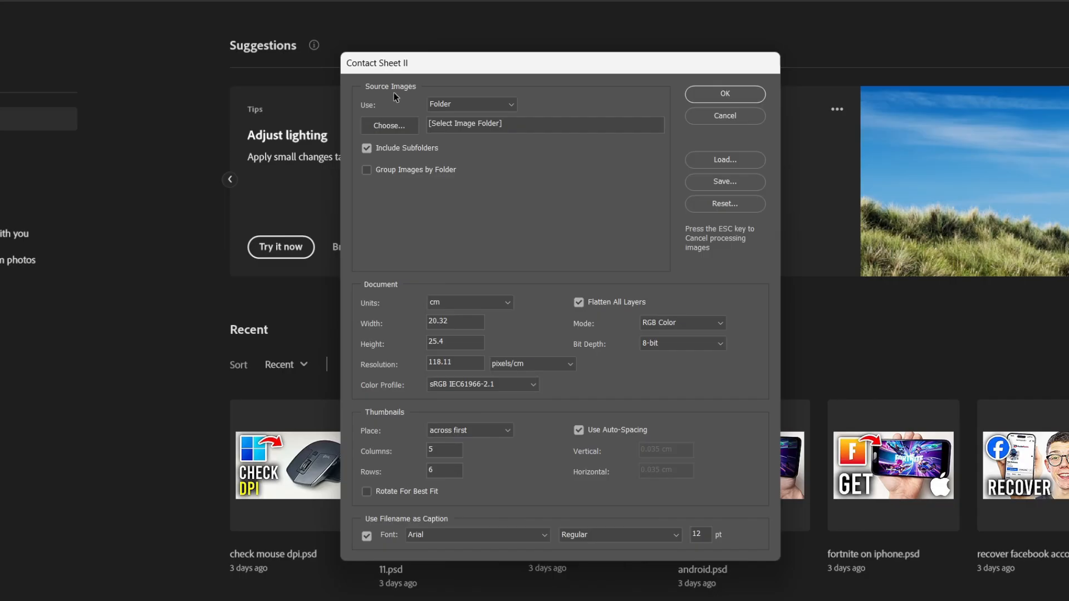
{"action": "left_click", "coordinate": [470, 103]}
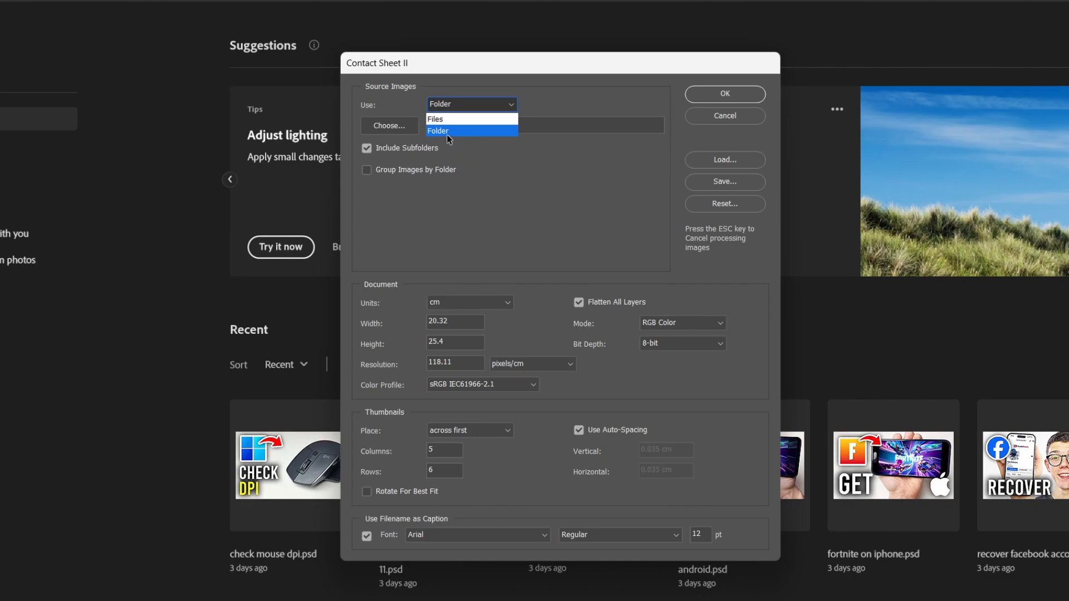
{"action": "left_click", "coordinate": [435, 120]}
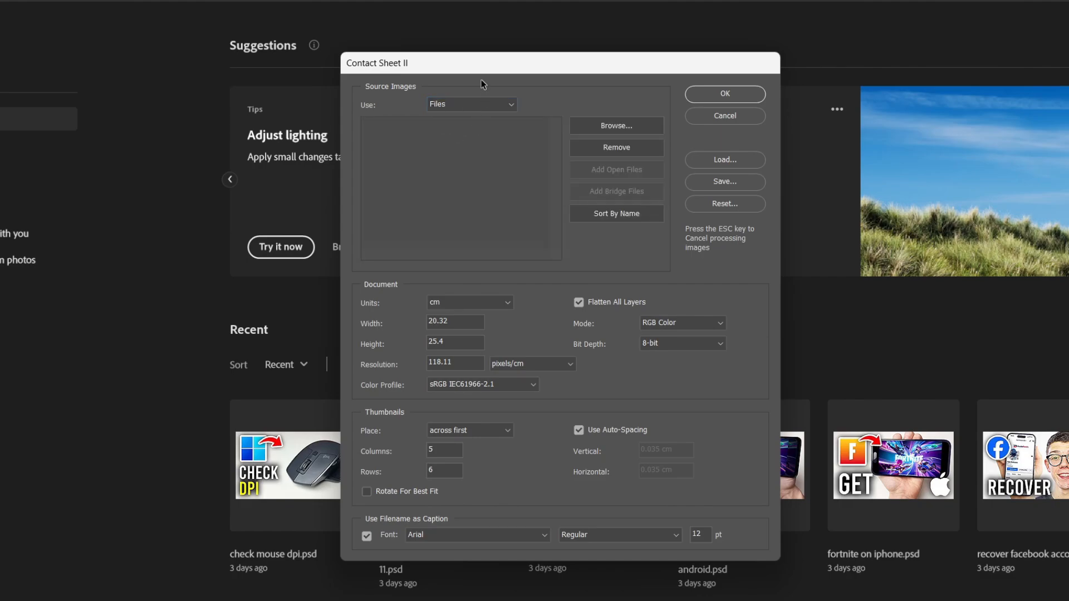
{"action": "left_click", "coordinate": [470, 105]}
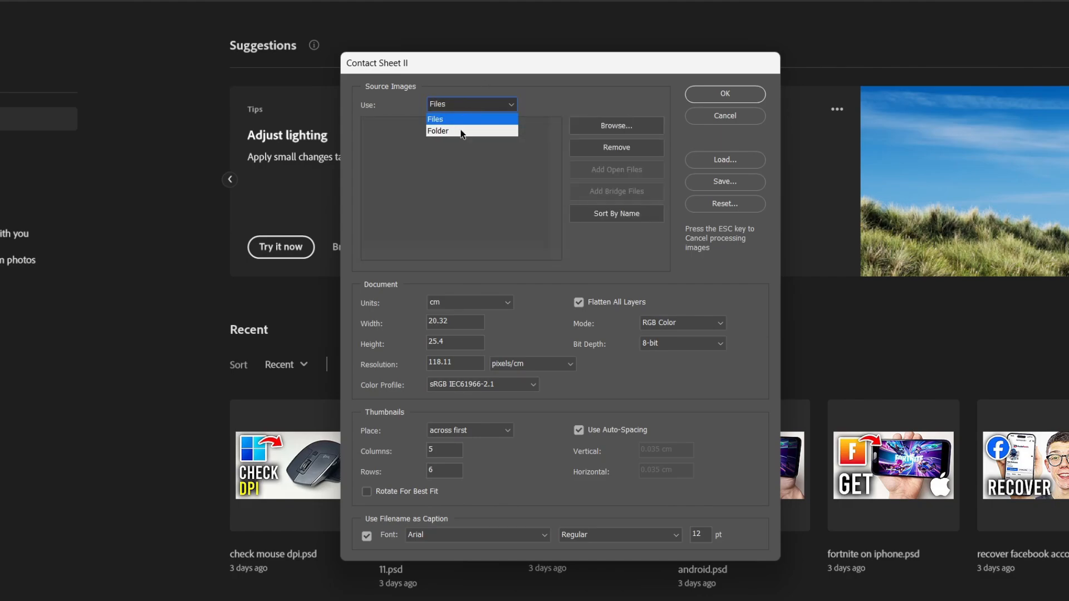
{"action": "left_click", "coordinate": [439, 131]}
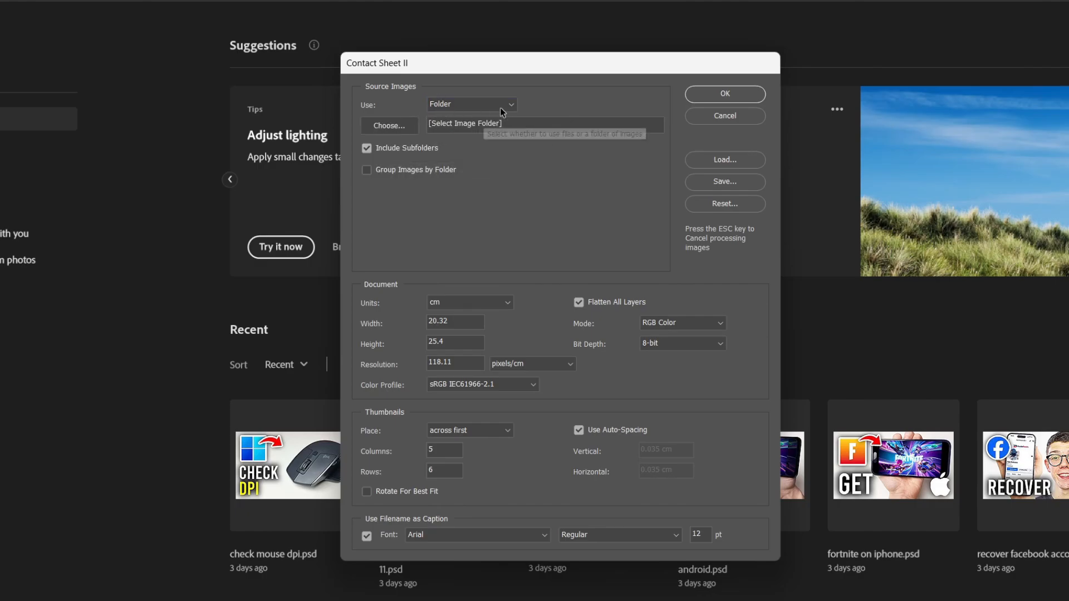
Choose the drive-download folder as the source of photos
{"action": "left_click", "coordinate": [390, 126]}
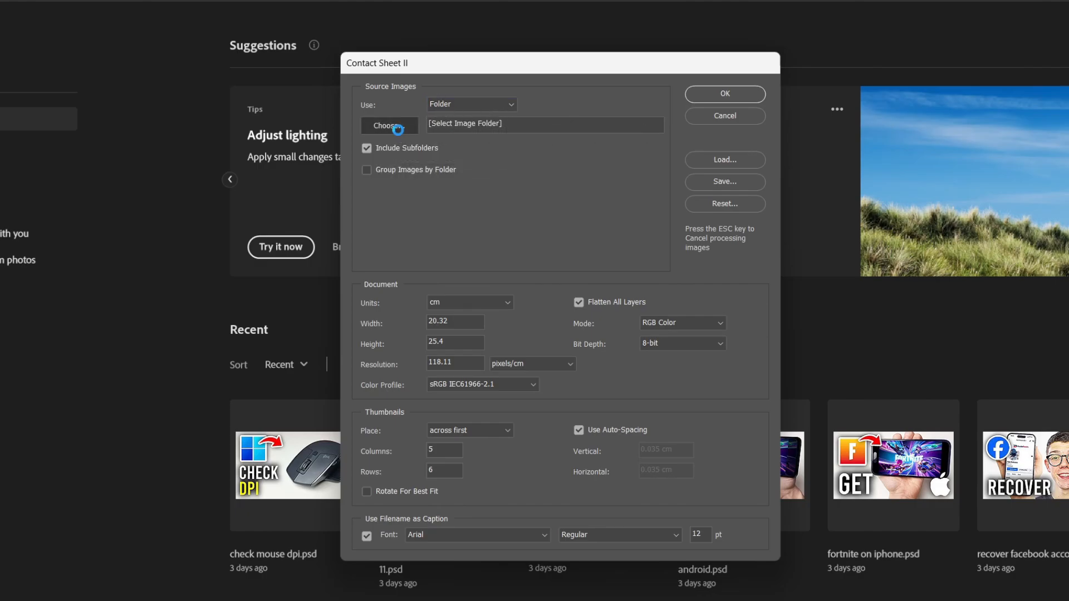
{"action": "left_click", "coordinate": [390, 126]}
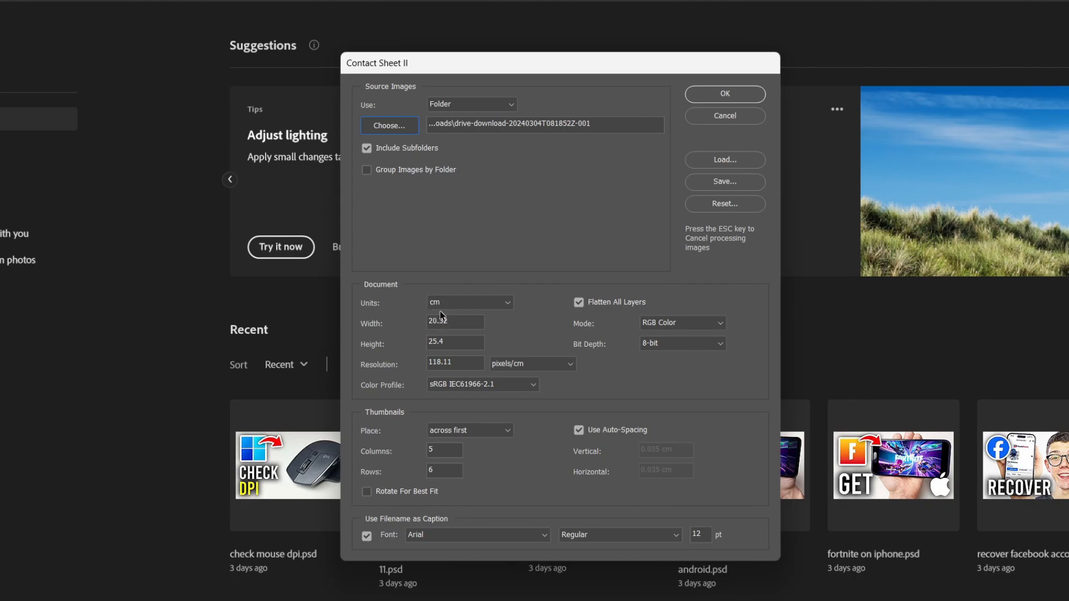
Set the document units to pixels with width 1920 and height 1080
{"action": "left_click", "coordinate": [468, 303]}
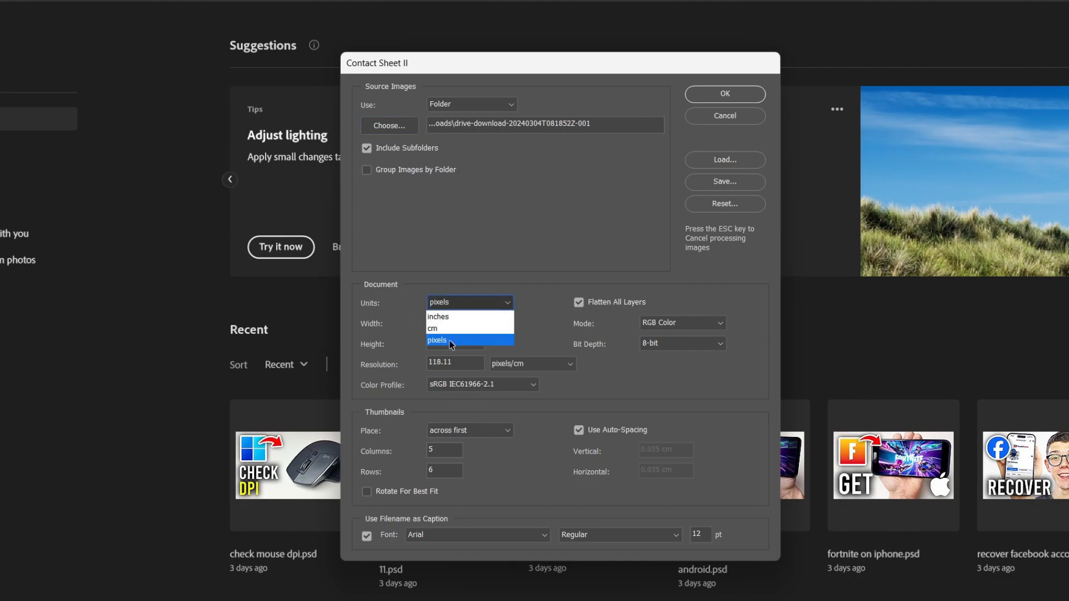
{"action": "left_click", "coordinate": [437, 341]}
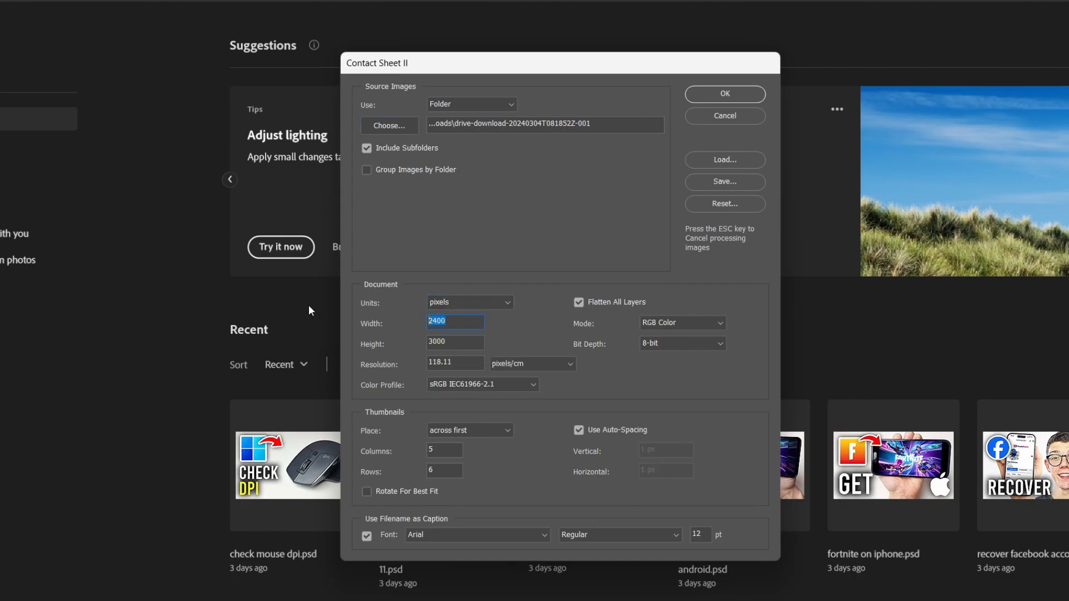
{"action": "type", "text": "192"}
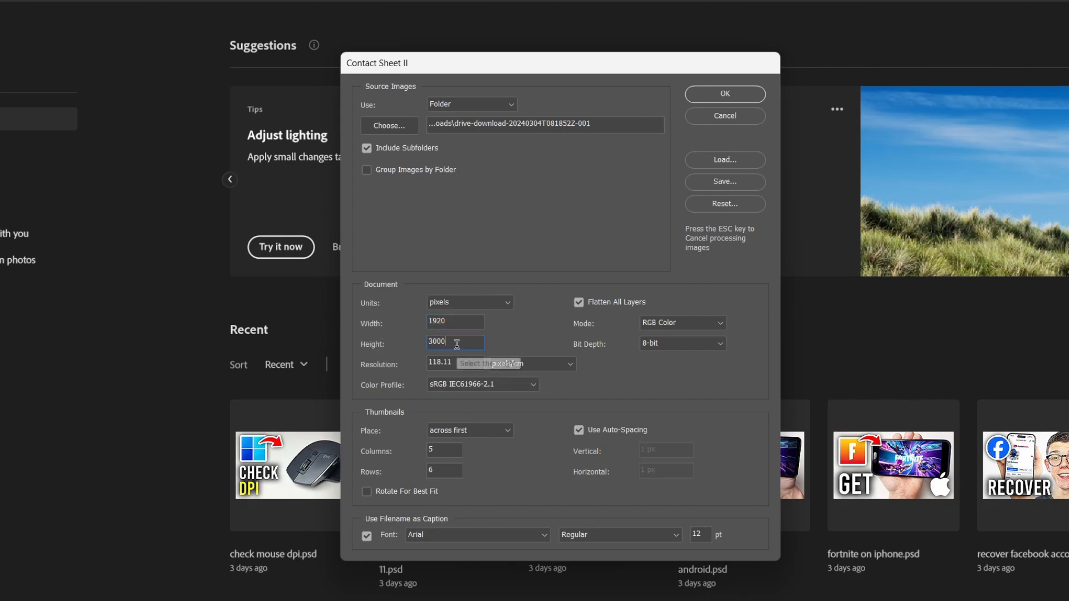
{"action": "type", "text": "1080"}
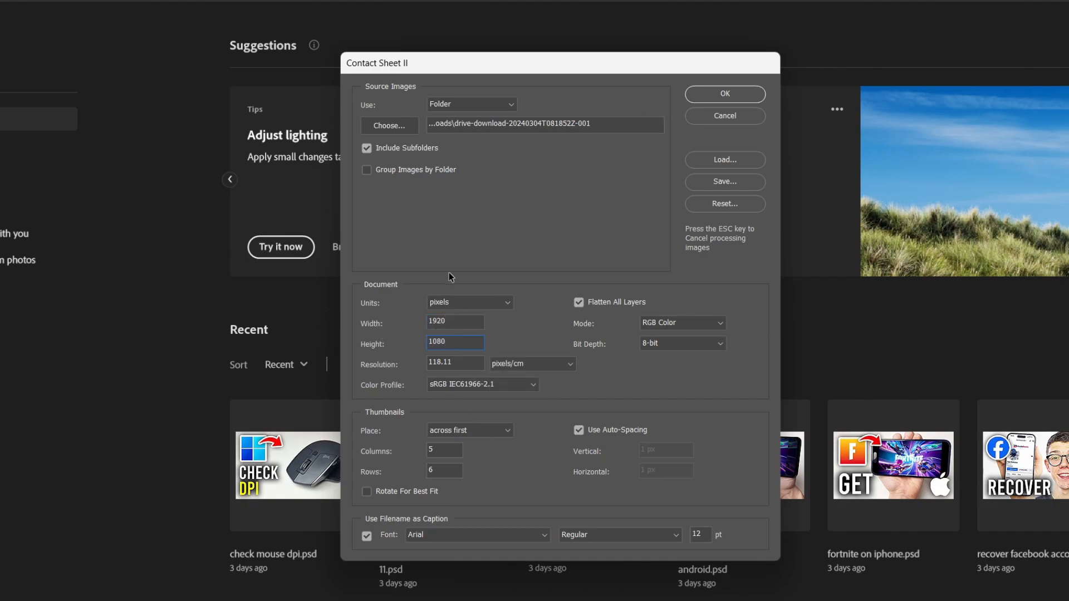
{"action": "mouse_move", "coordinate": [423, 405]}
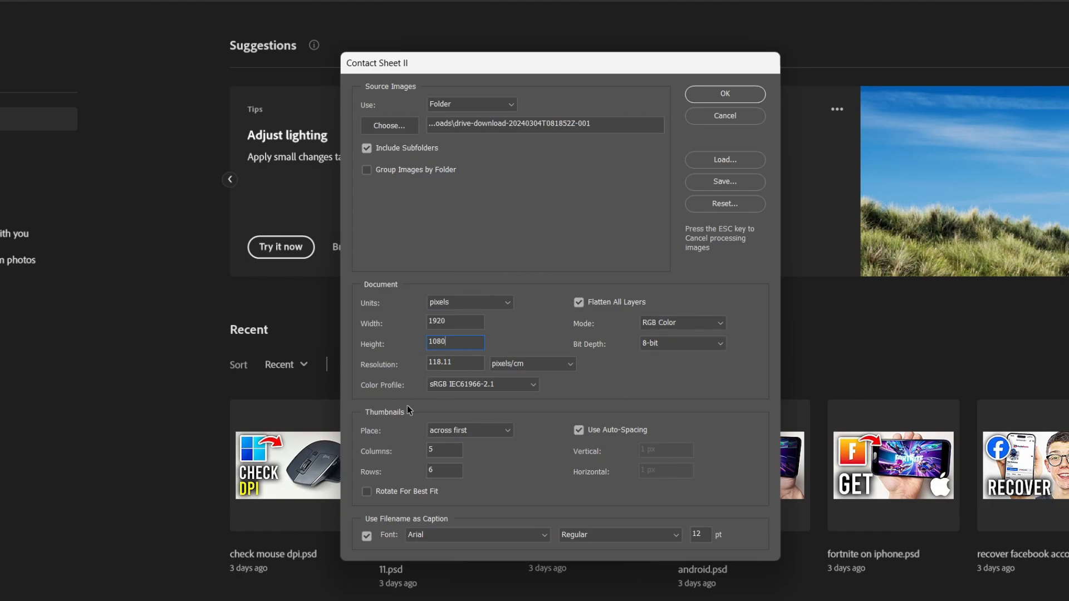
{"action": "mouse_move", "coordinate": [496, 389]}
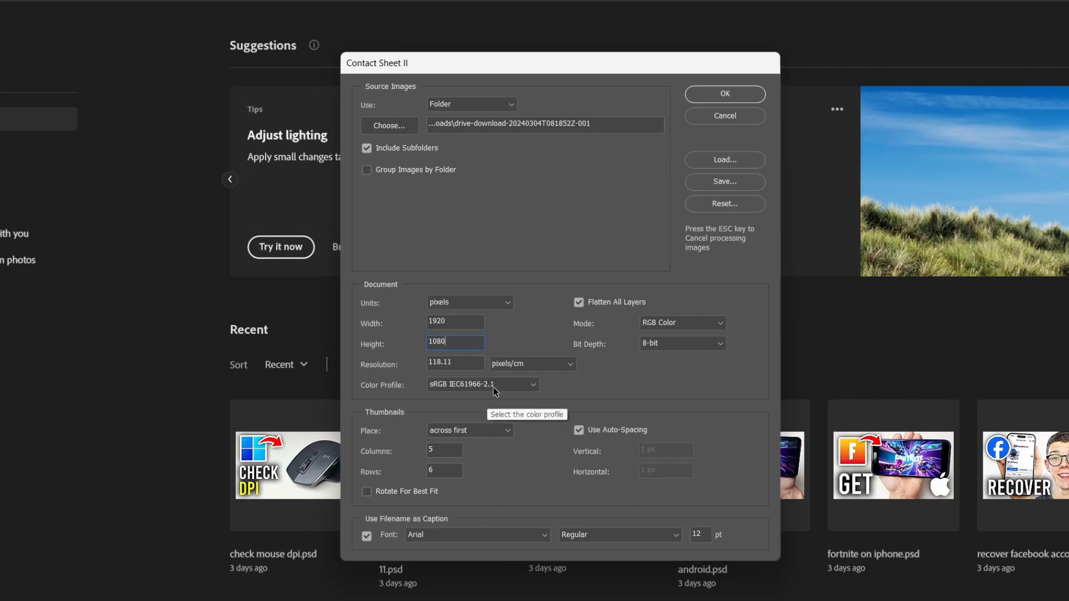
{"action": "mouse_move", "coordinate": [428, 443]}
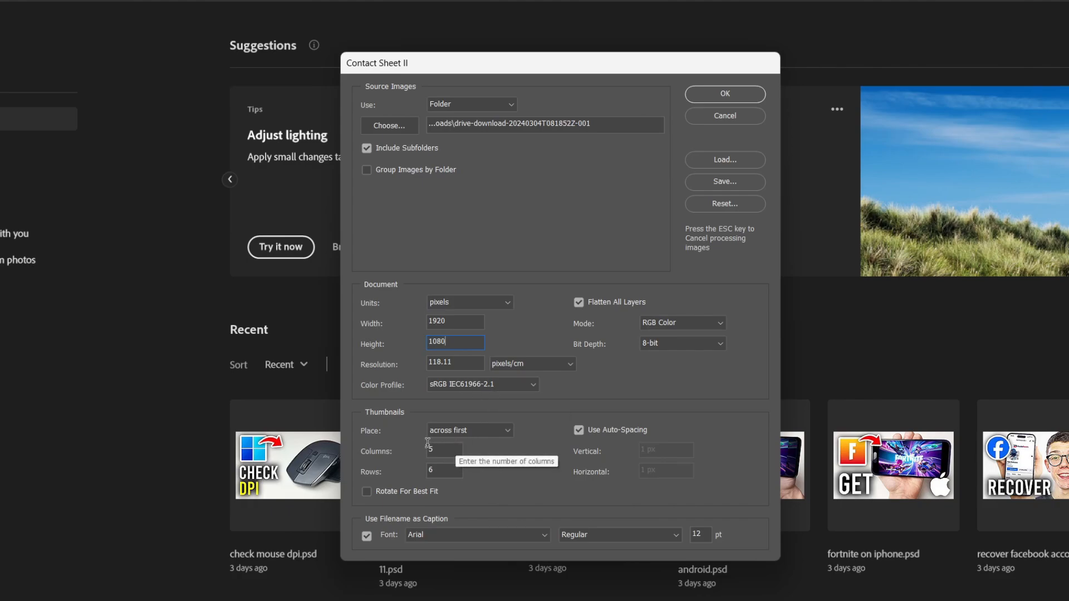
{"action": "mouse_move", "coordinate": [475, 431]}
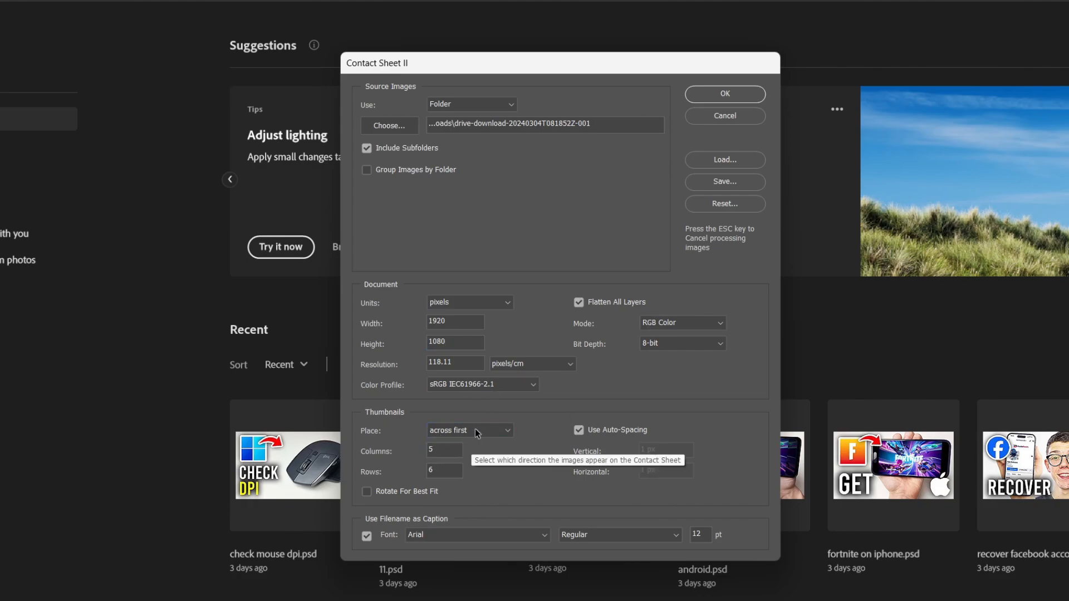
Keep auto-spacing, use 4 columns by 2 rows, no filename captions, unflattened layers, and build the sheet
{"action": "left_click", "coordinate": [579, 430]}
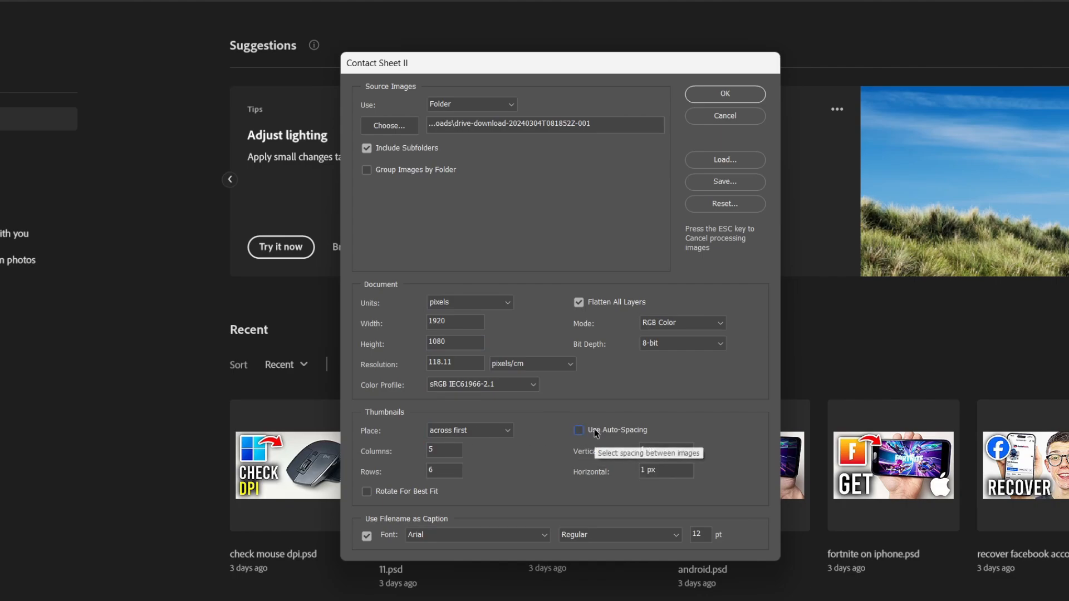
{"action": "left_click", "coordinate": [579, 430]}
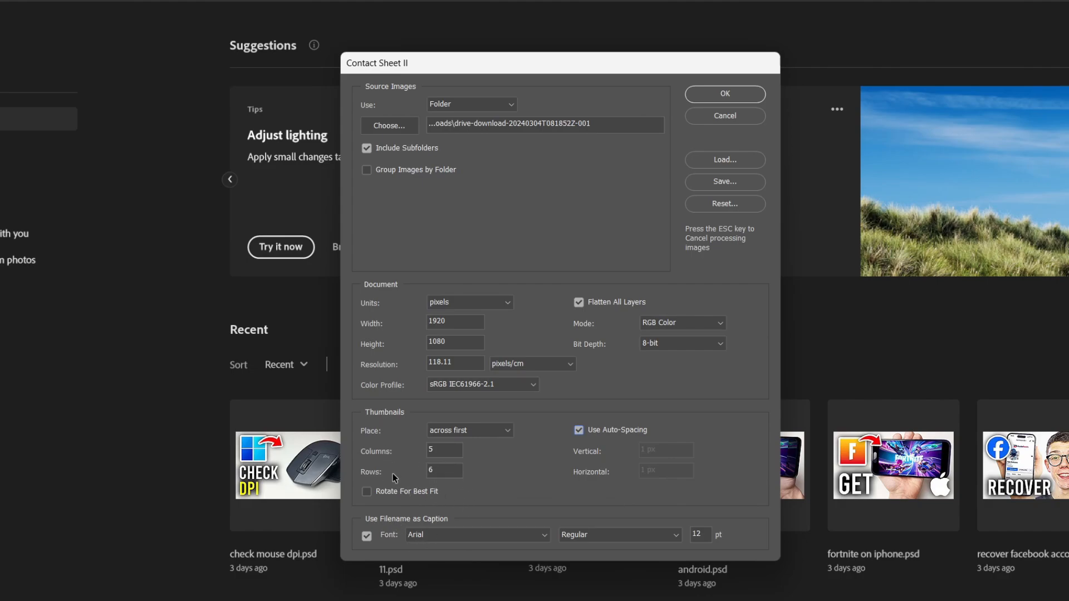
{"action": "mouse_move", "coordinate": [415, 456]}
{"action": "type", "text": "4"}
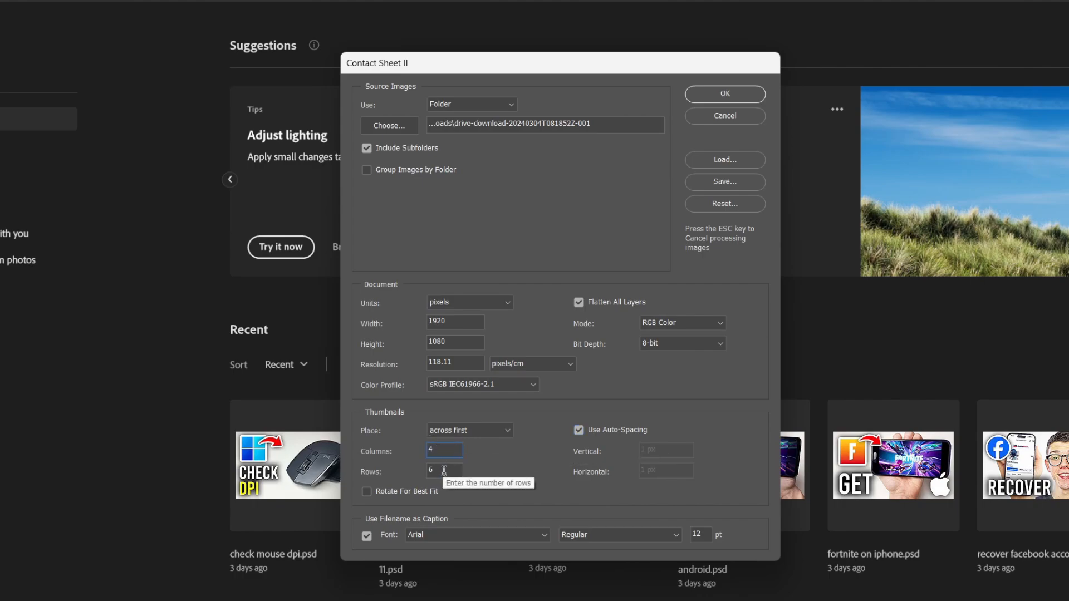
{"action": "type", "text": "2"}
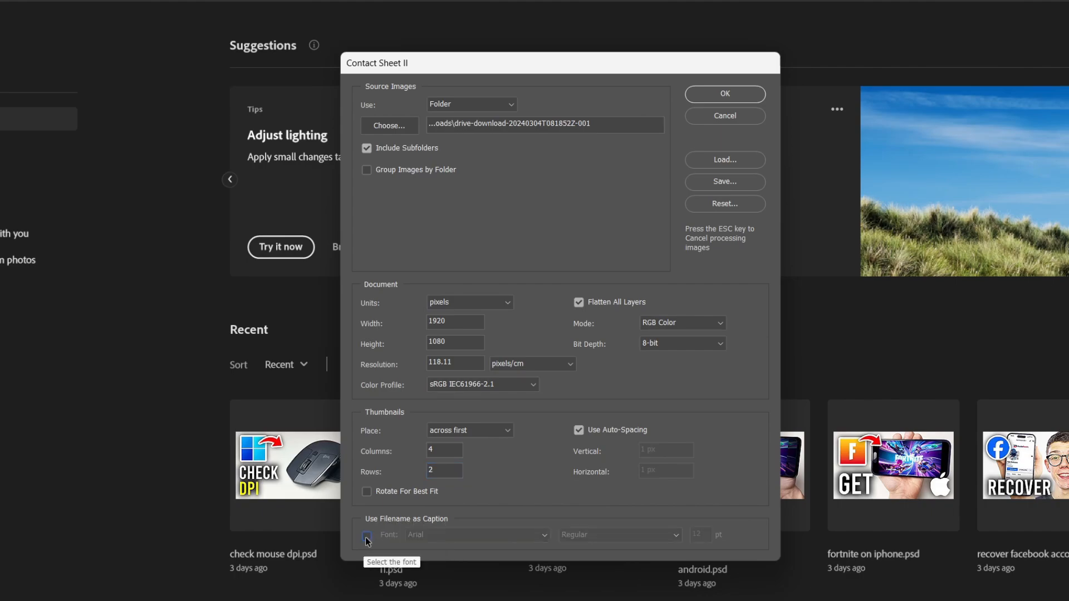
{"action": "left_click", "coordinate": [366, 537]}
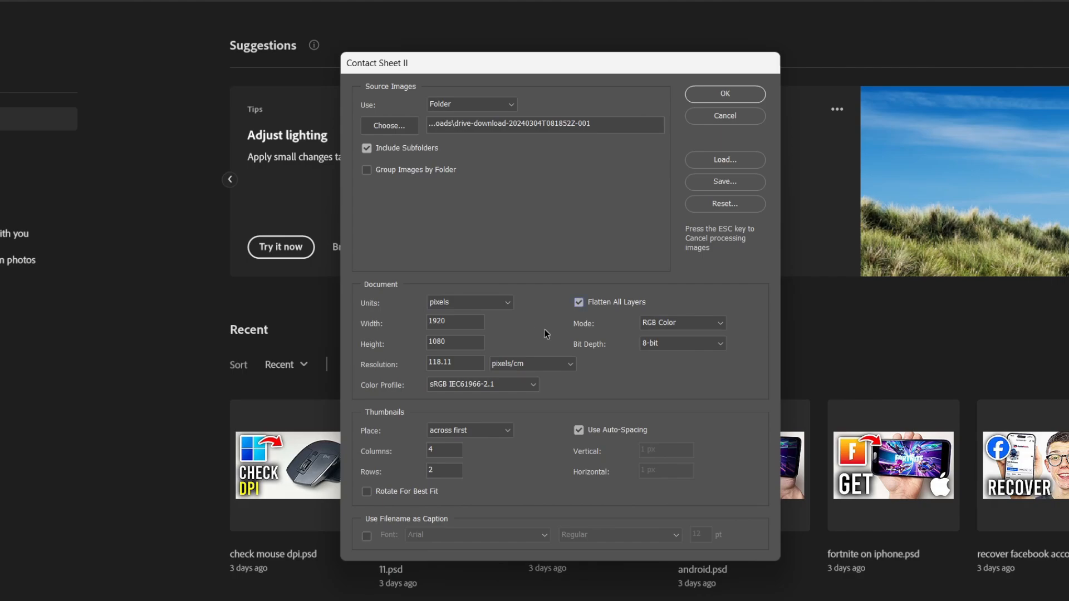
{"action": "left_click", "coordinate": [578, 302]}
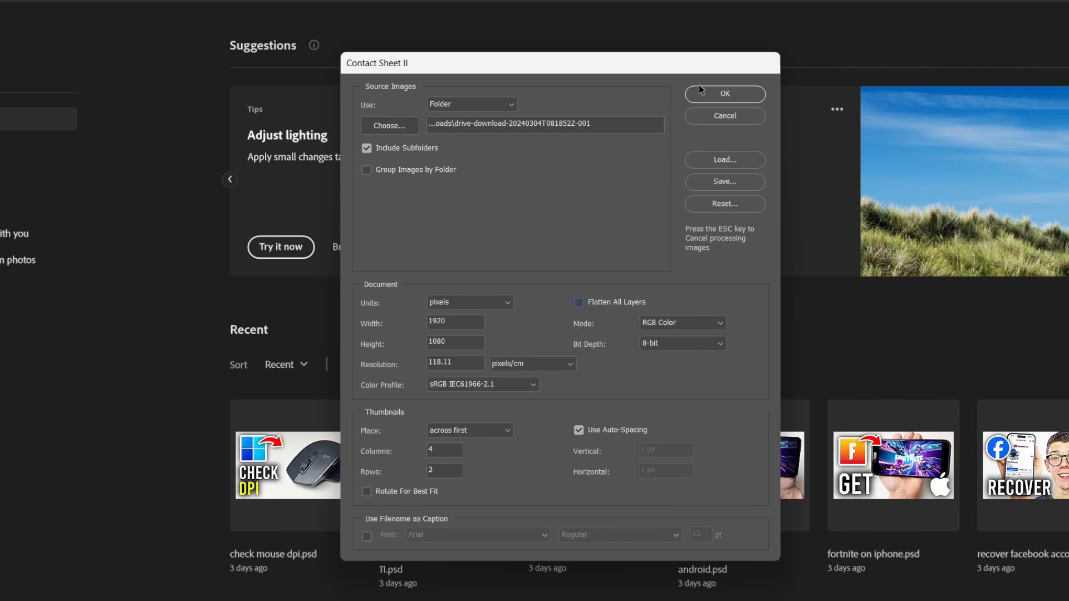
{"action": "left_click", "coordinate": [724, 94]}
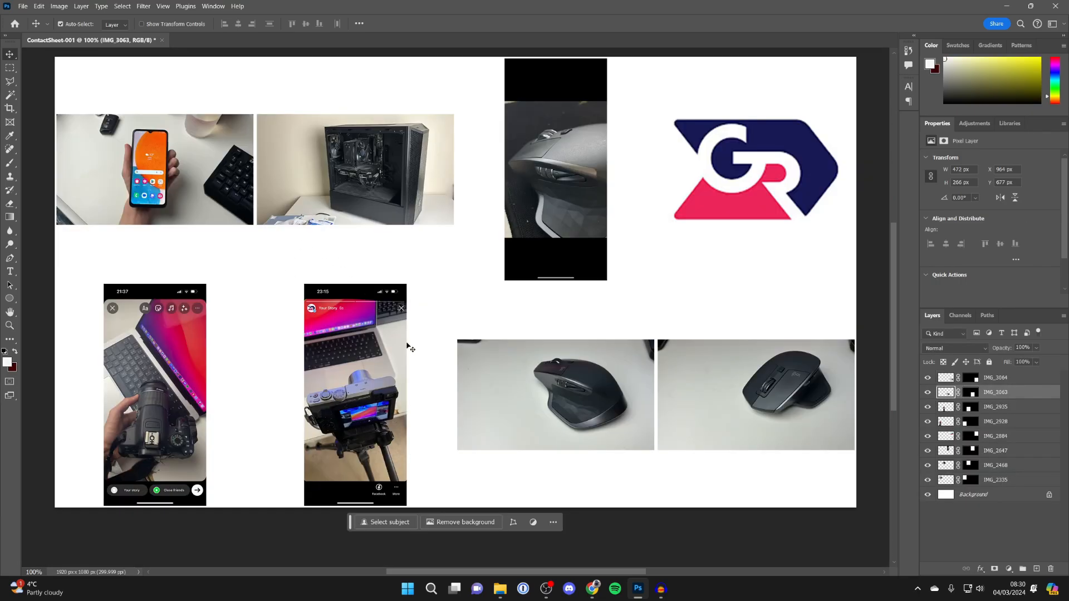
{"action": "mouse_move", "coordinate": [275, 228]}
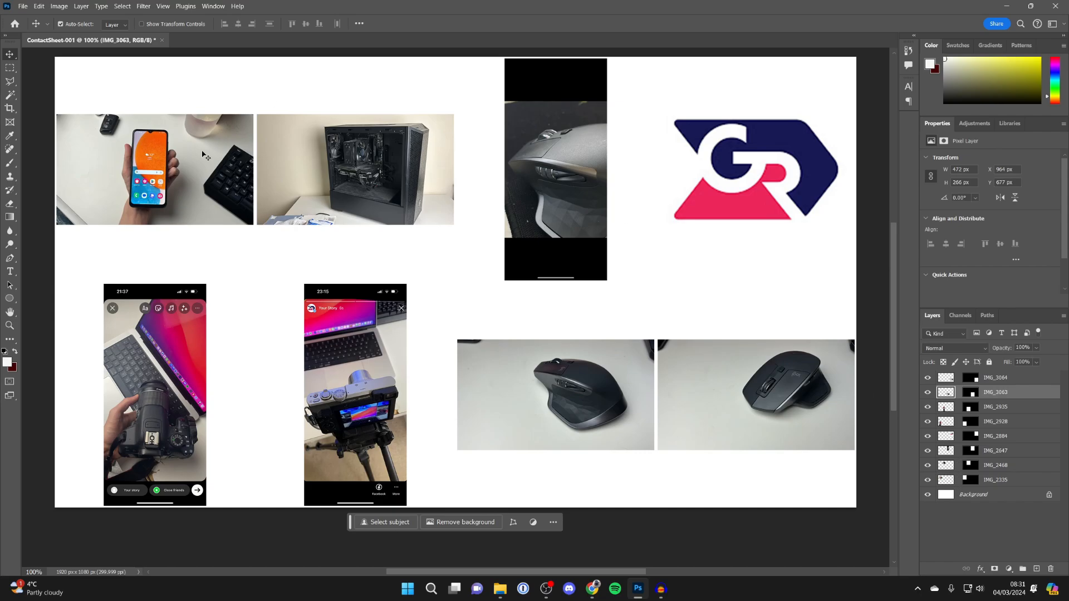
Scale up the phone photo so it fills its frame in the top row
{"action": "left_click", "coordinate": [996, 479]}
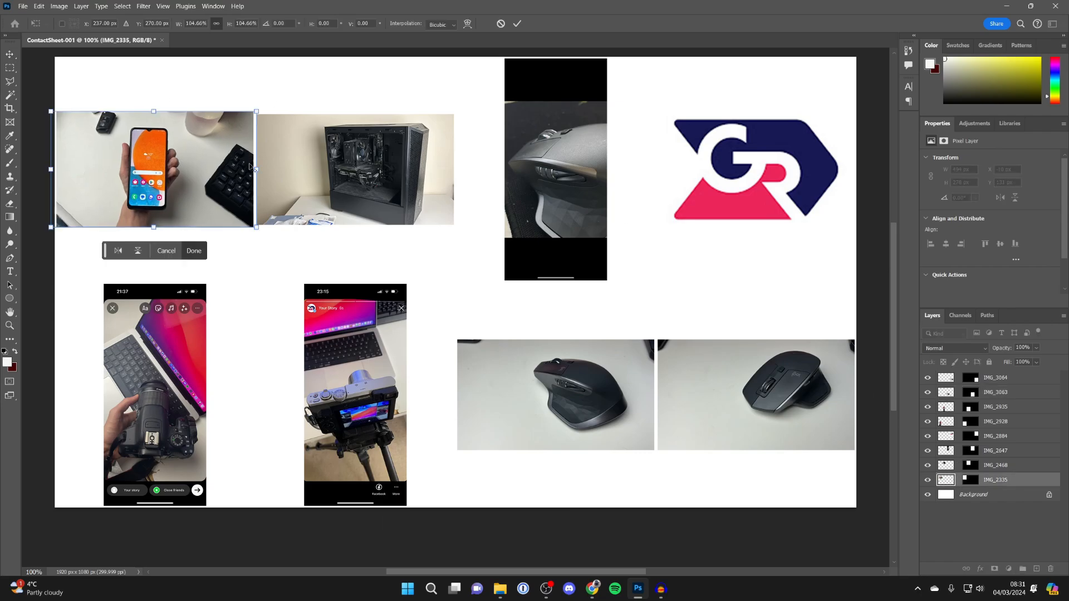
{"action": "left_click_drag", "start_coordinate": [256, 170], "coordinate": [317, 169]}
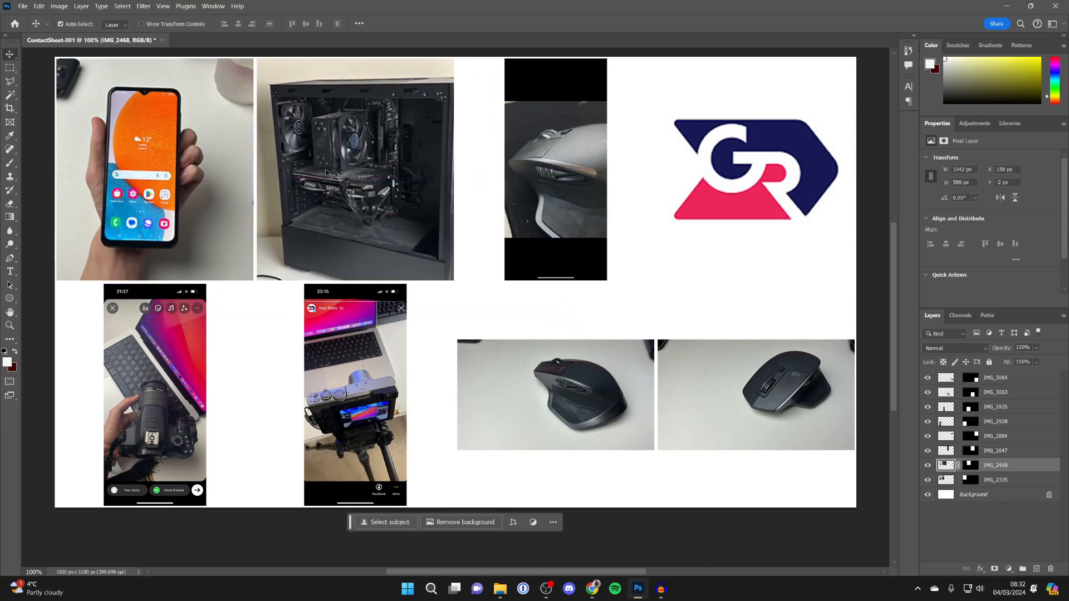
{"action": "mouse_move", "coordinate": [253, 198]}
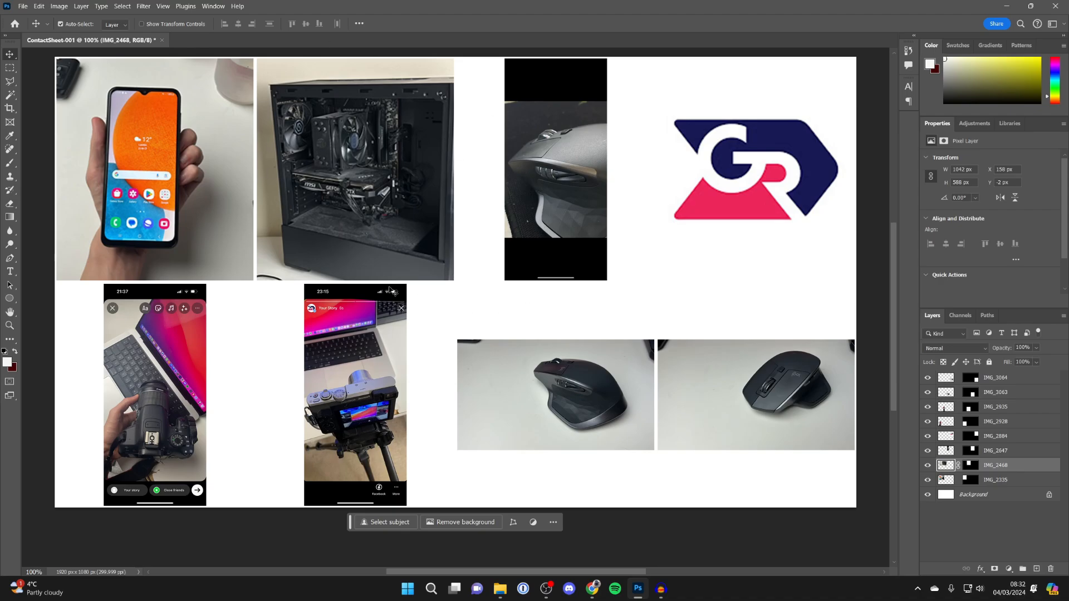
{"action": "mouse_move", "coordinate": [520, 309]}
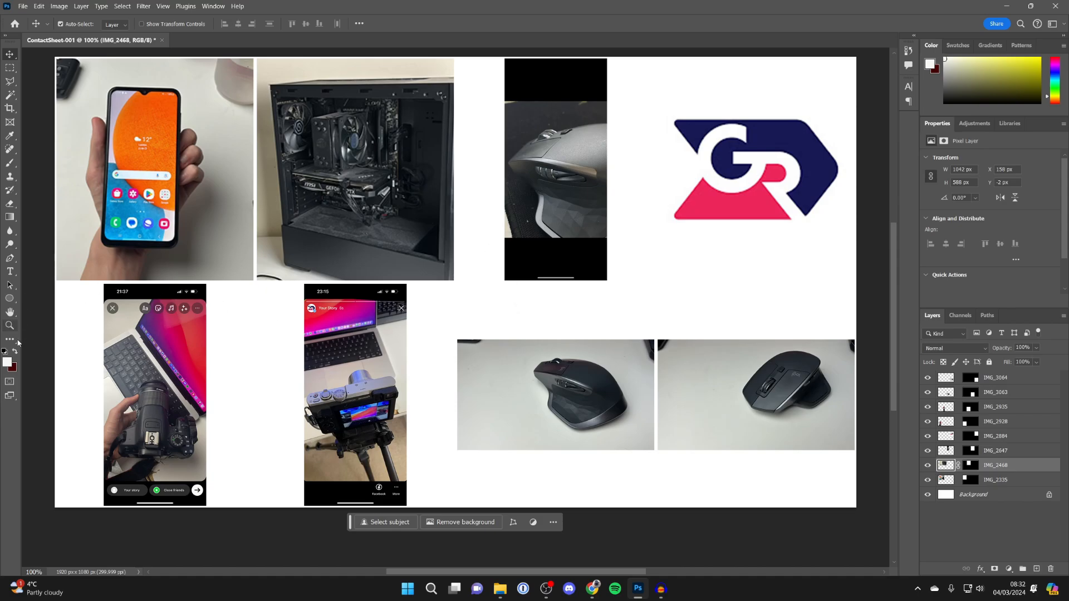
{"action": "mouse_move", "coordinate": [10, 339]}
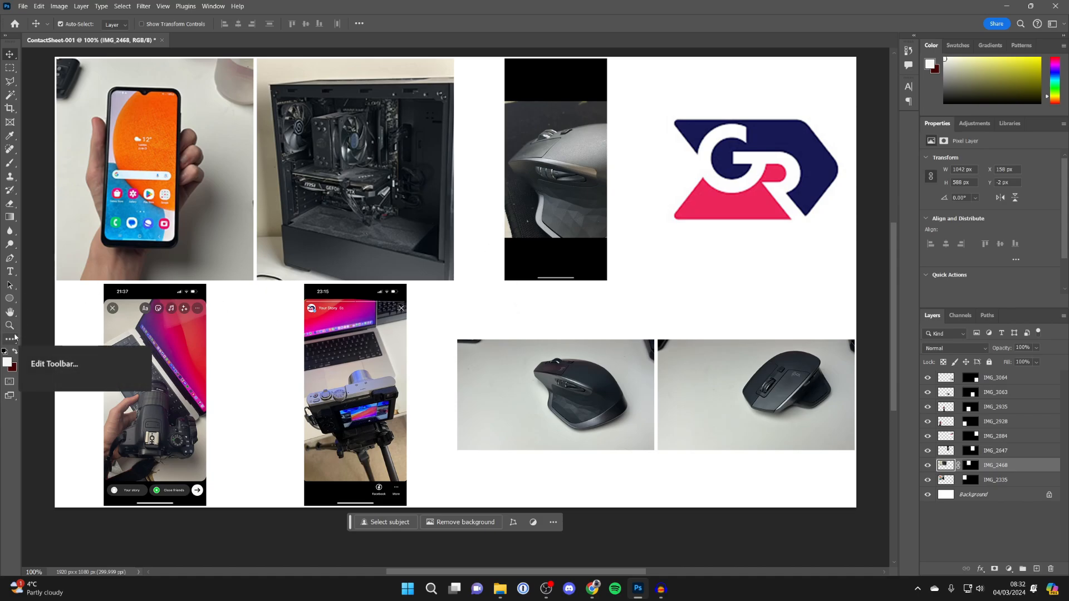